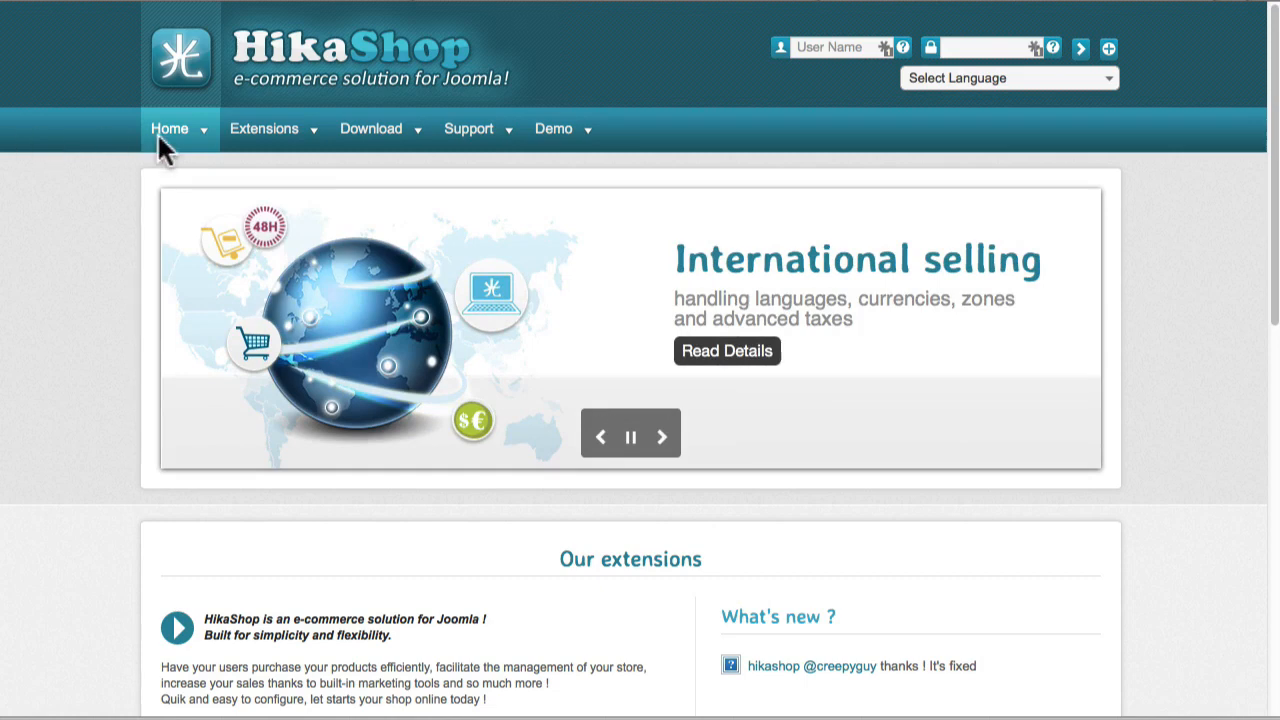
- Show the Extensions dropdown listing HikaShop and HikaMarket editions with prices and a compare option
click(264, 128)
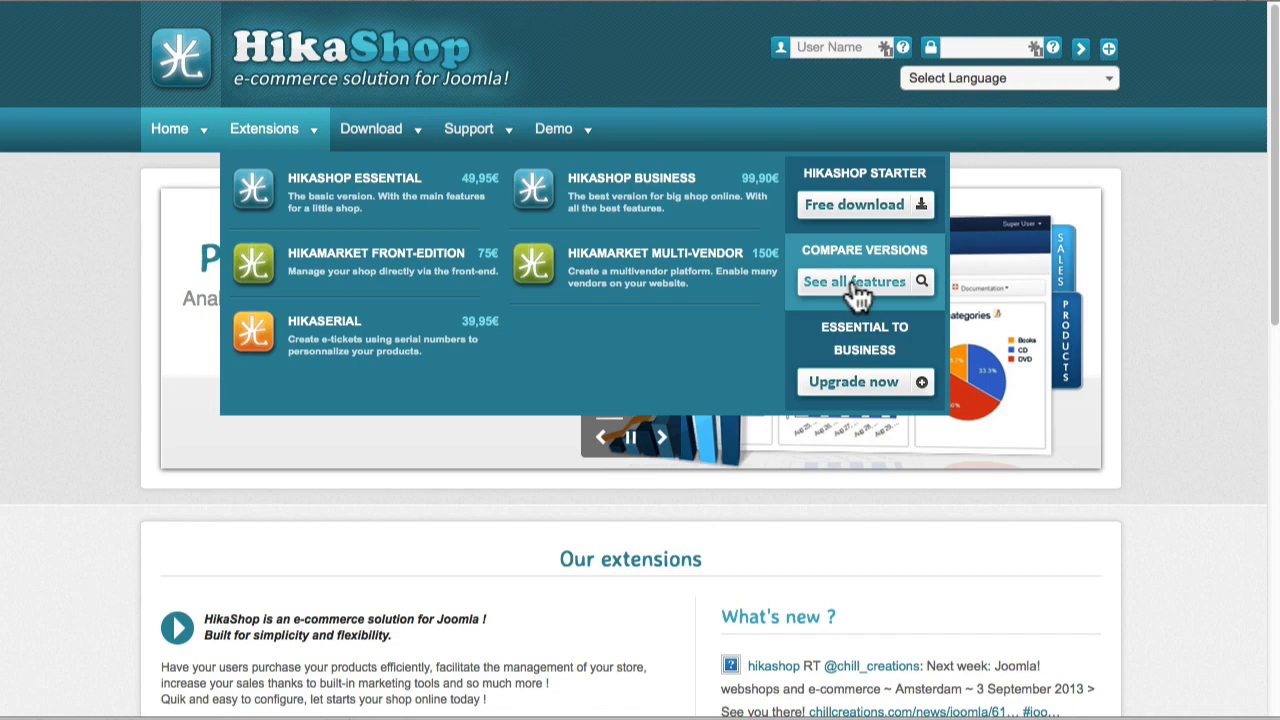
- Go to 'See all features' and review the Products section comparing Starter, Essential and Business editions
click(856, 280)
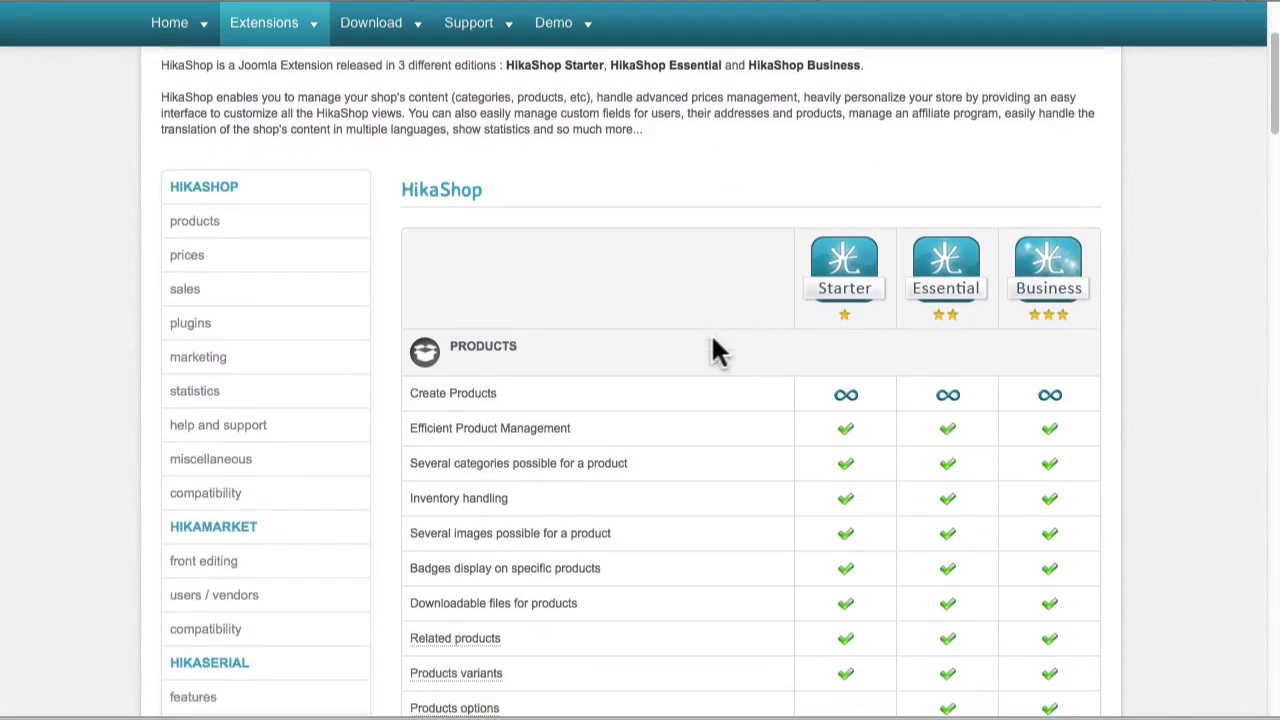
scroll(down, 3)
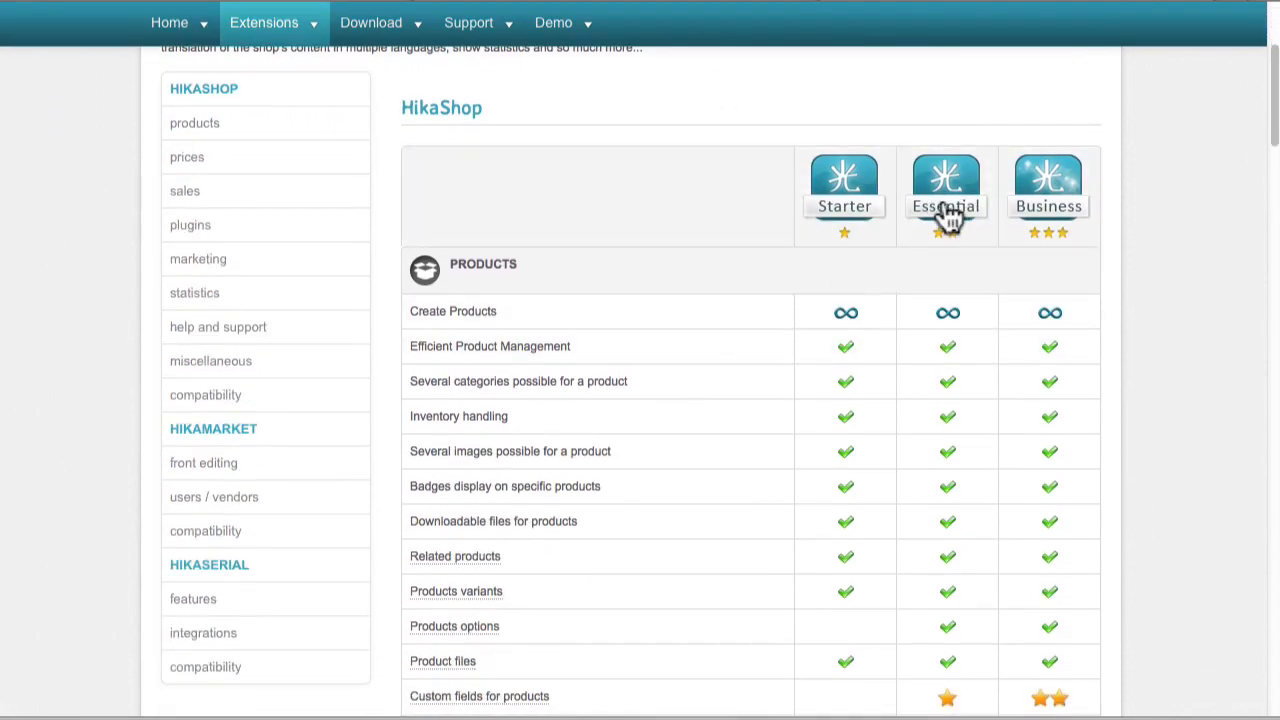
mouse_move(1048, 220)
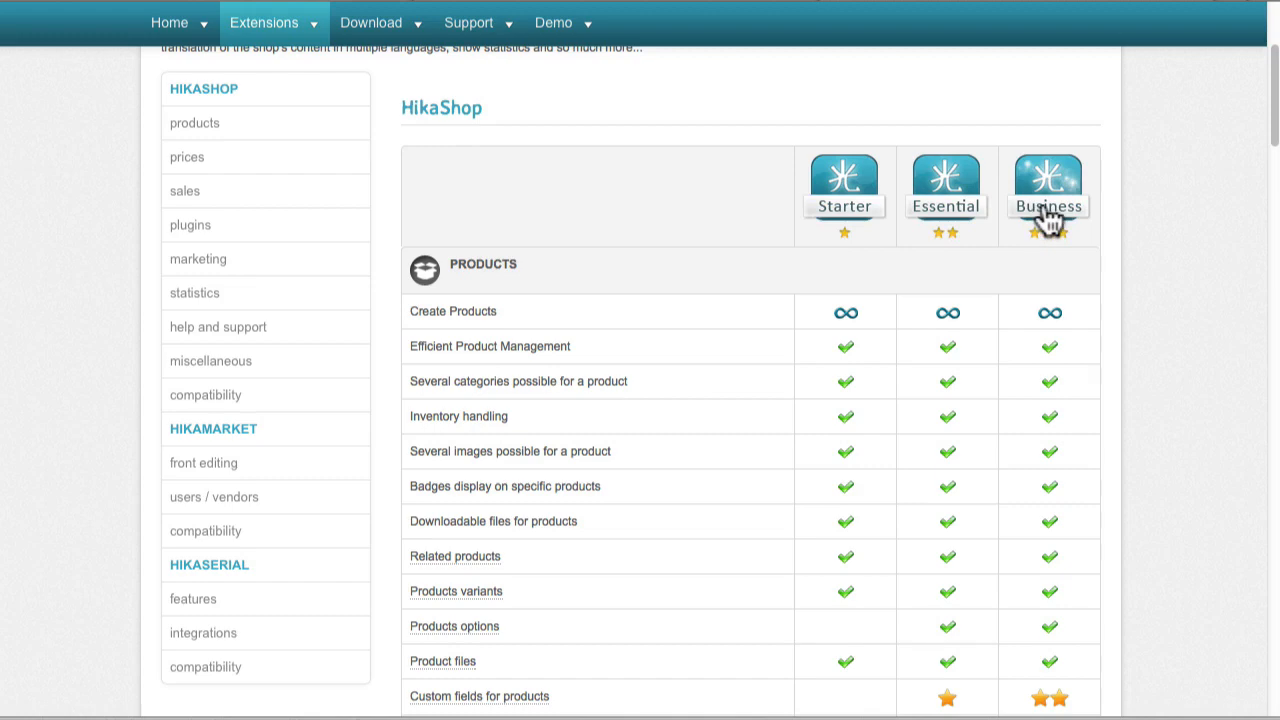
scroll(down, 3)
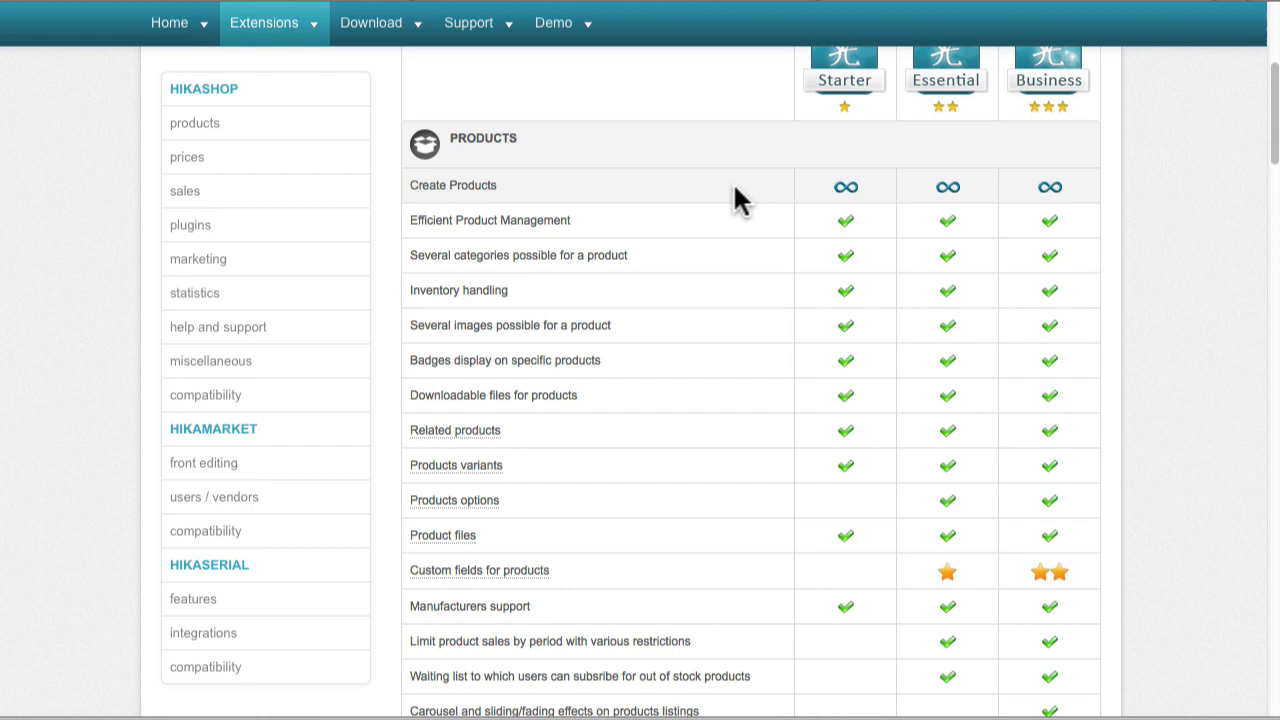
scroll(down, 3)
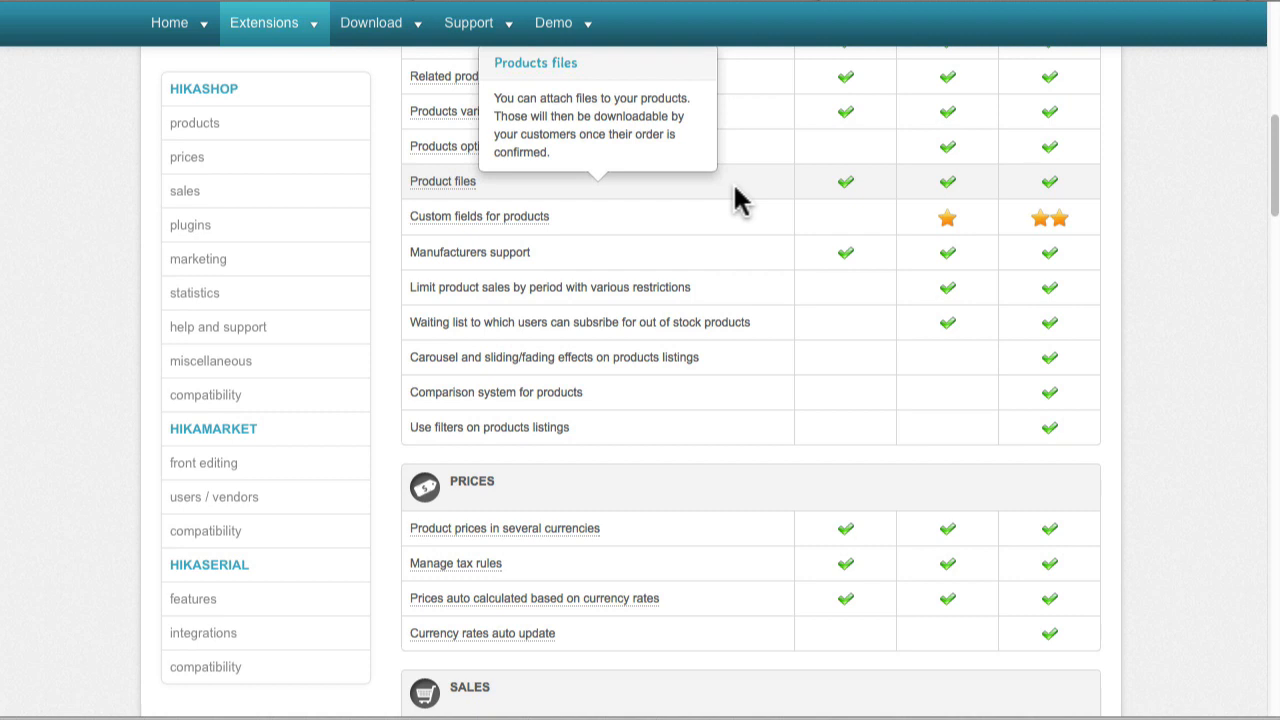
mouse_move(1020, 450)
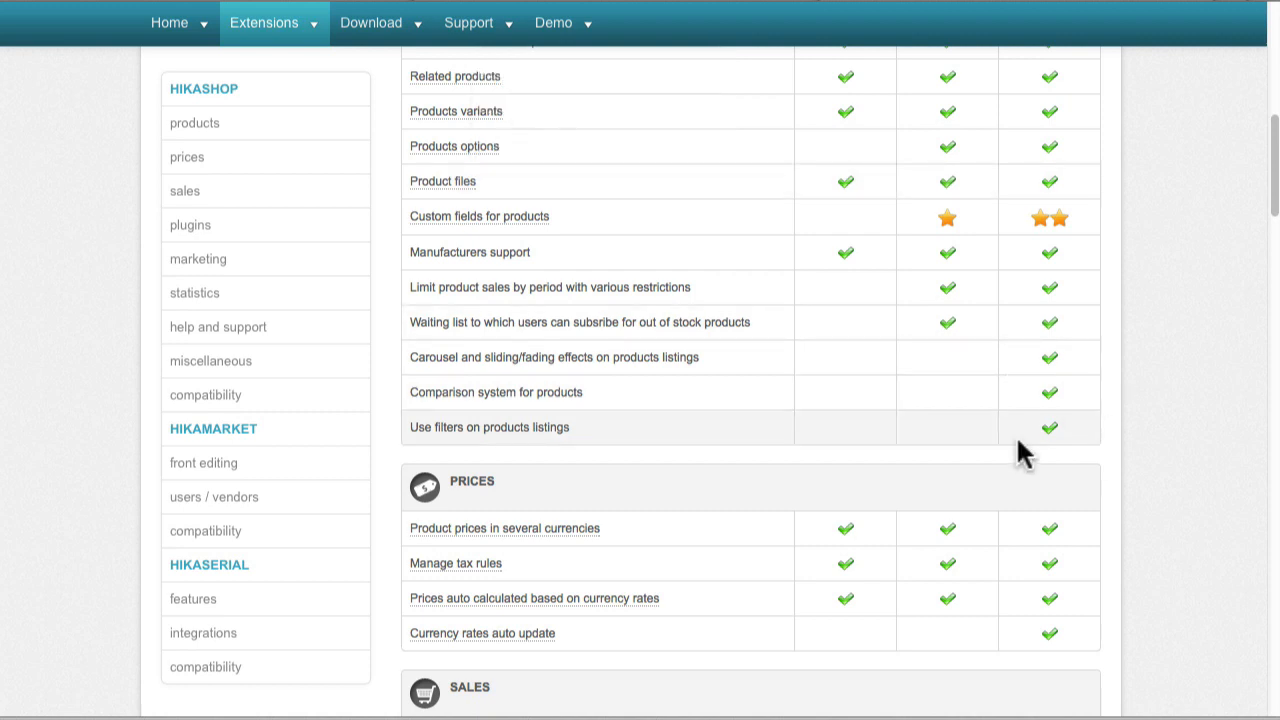
scroll(down, 3)
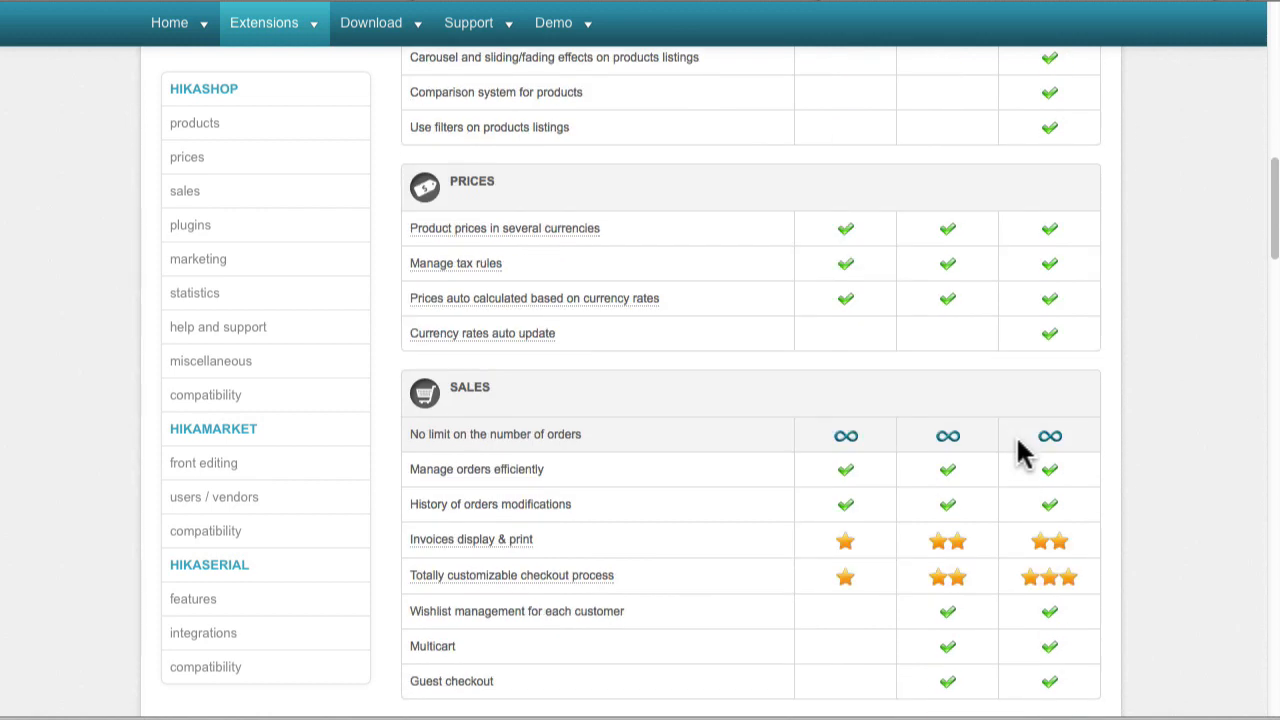
scroll(down, 3)
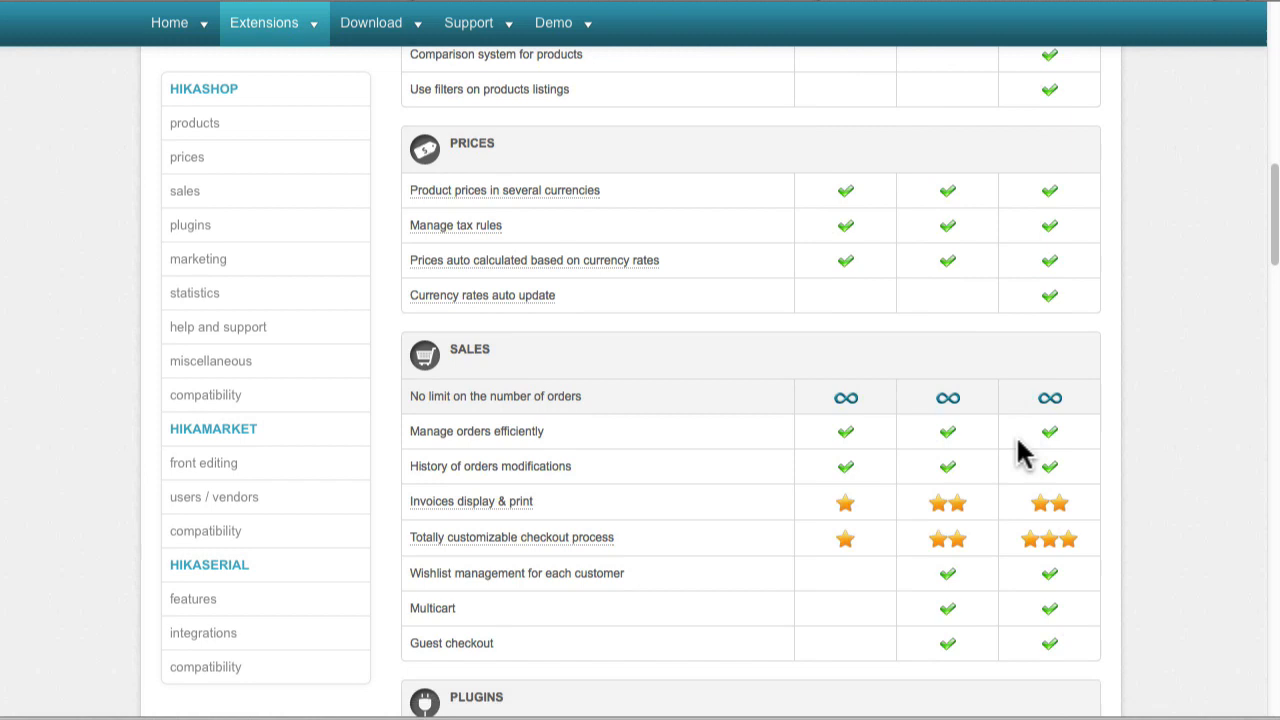
scroll(down, 3)
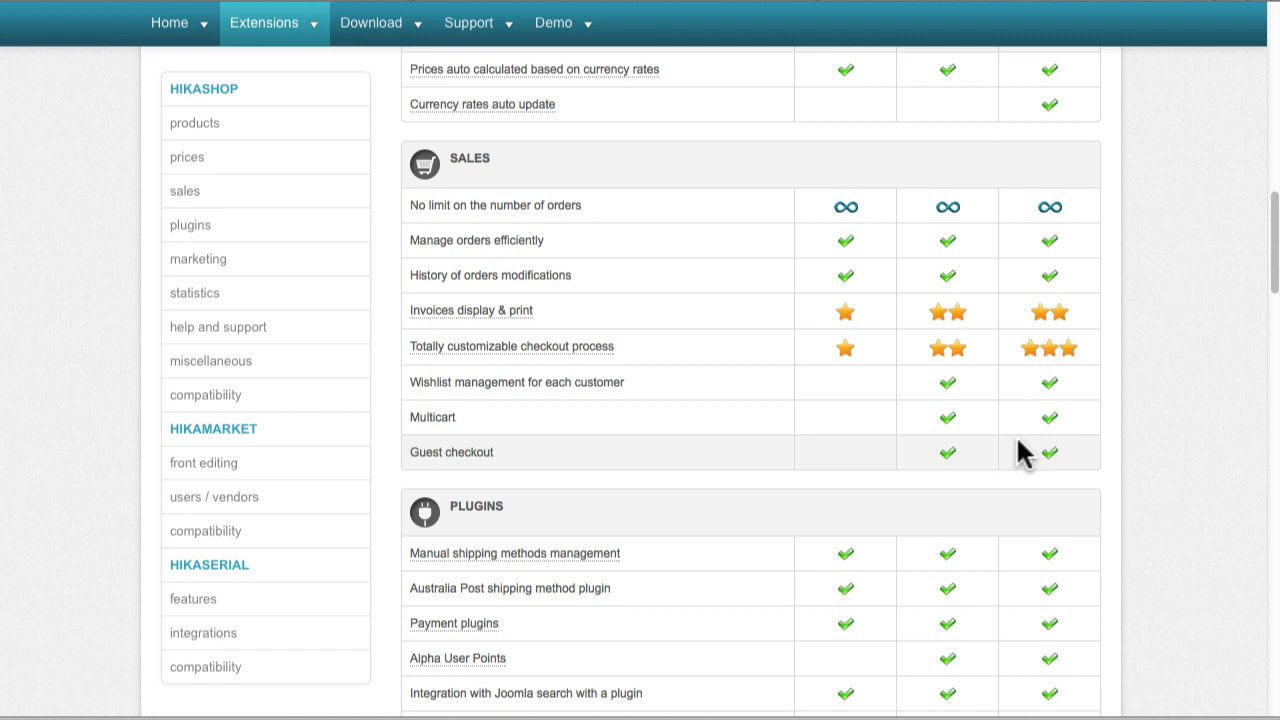
scroll(down, 3)
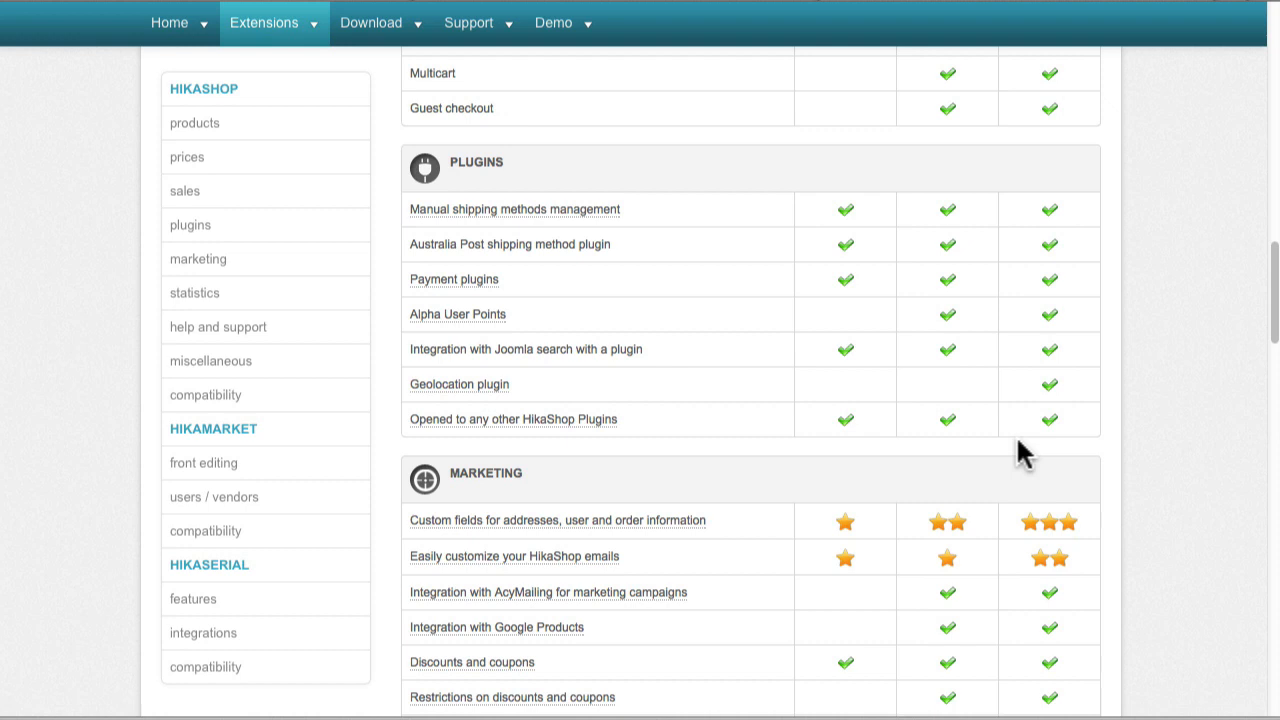
scroll(down, 3)
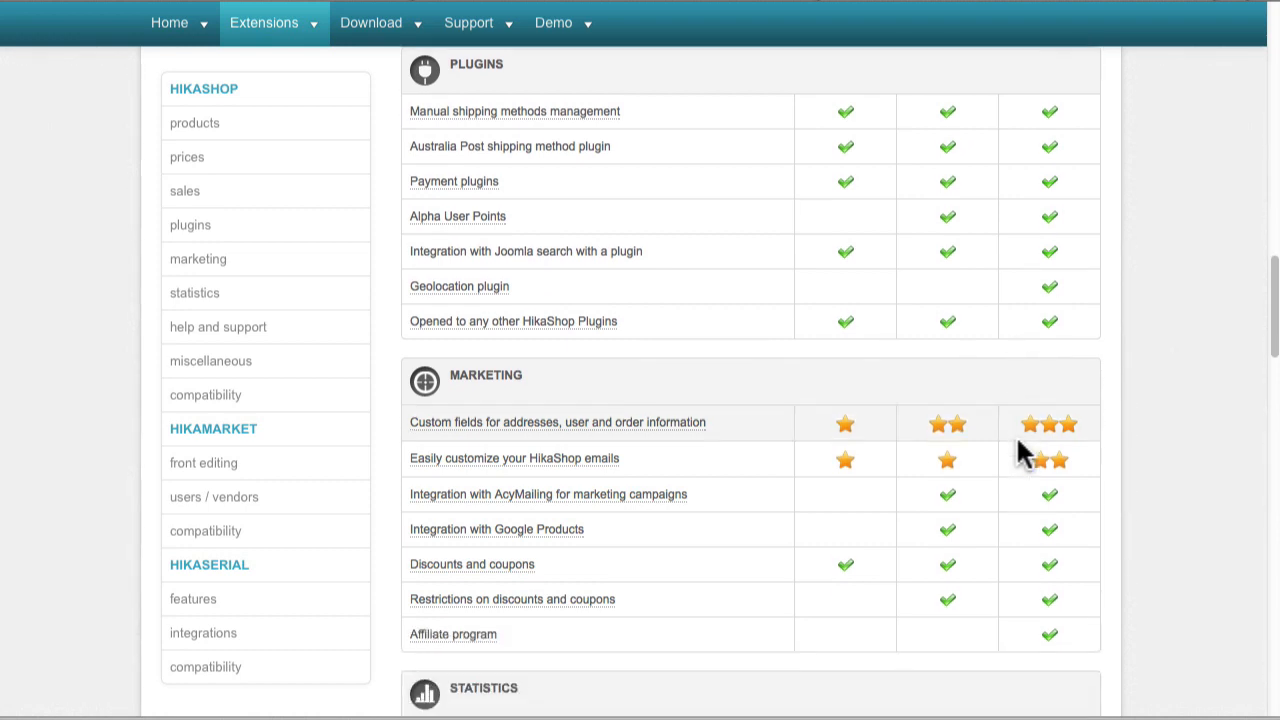
scroll(down, 3)
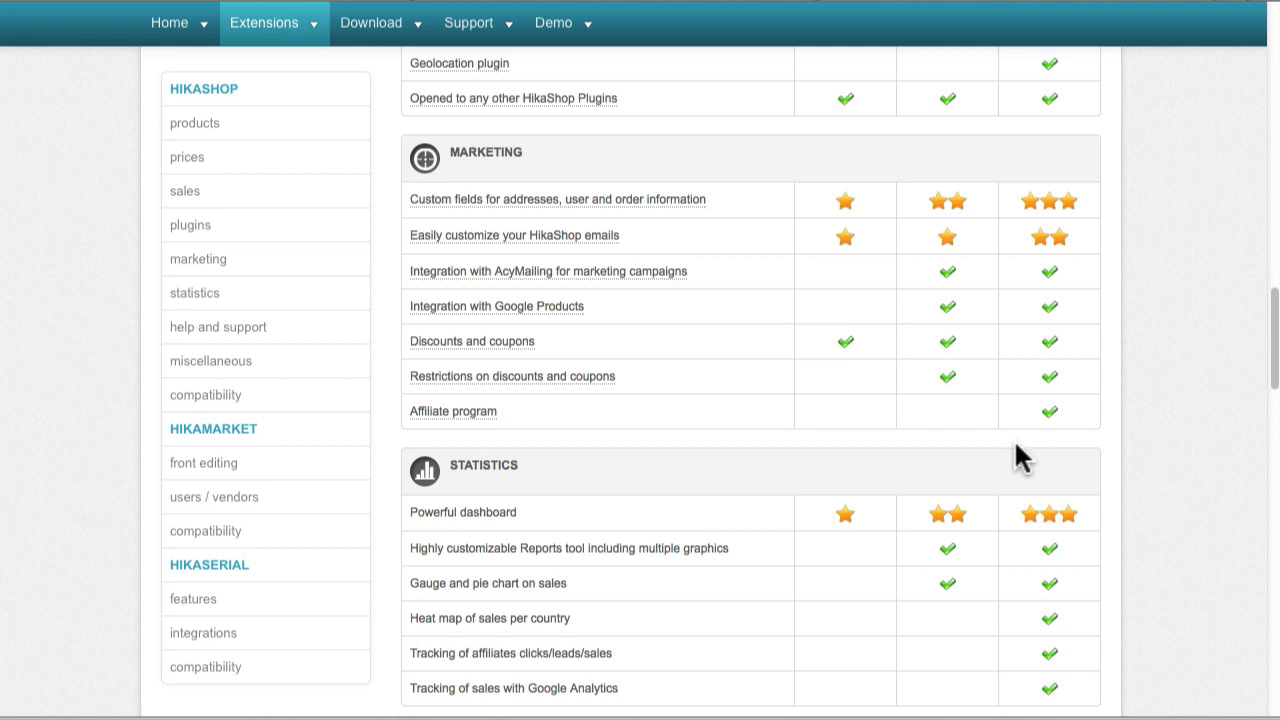
scroll(down, 3)
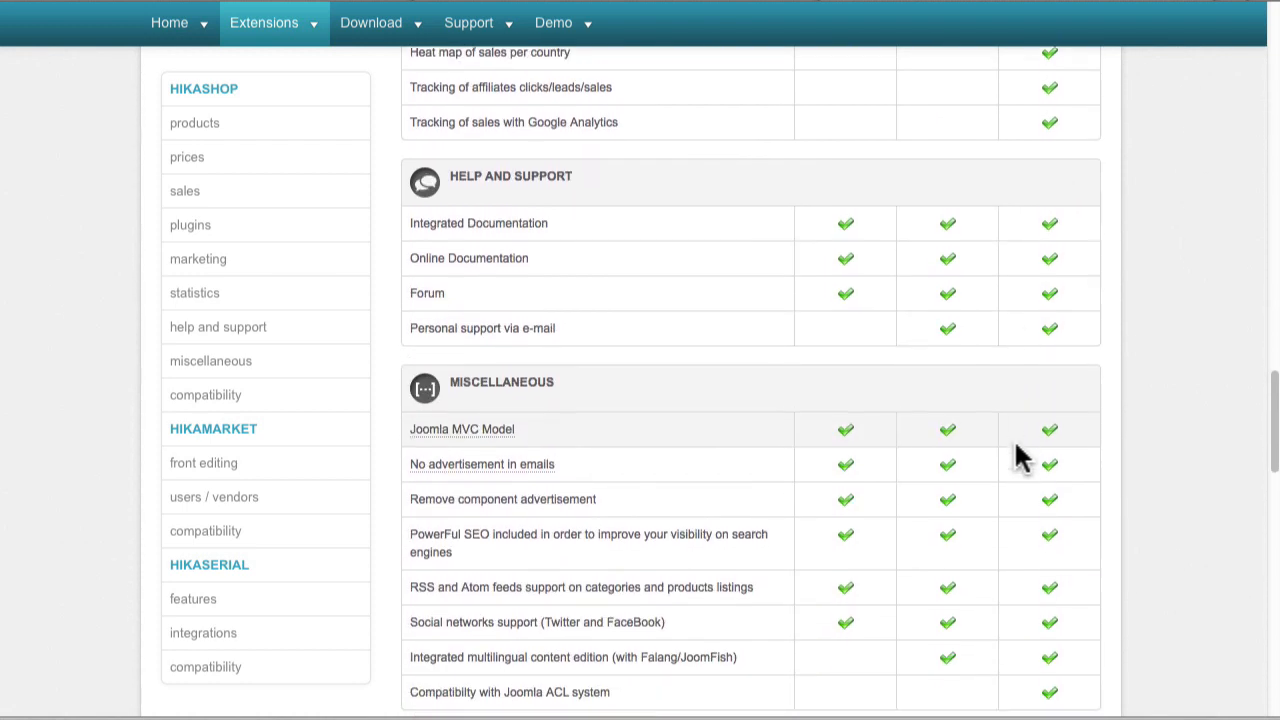
scroll(down, 3)
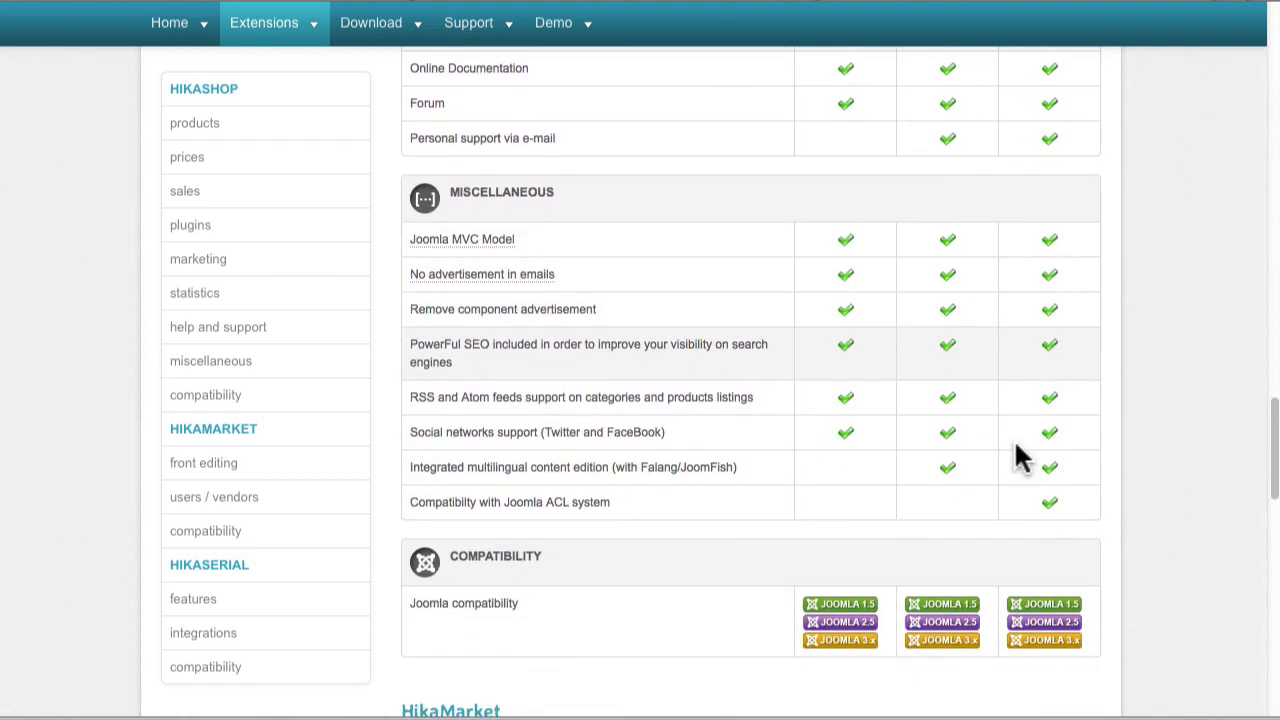
scroll(down, 3)
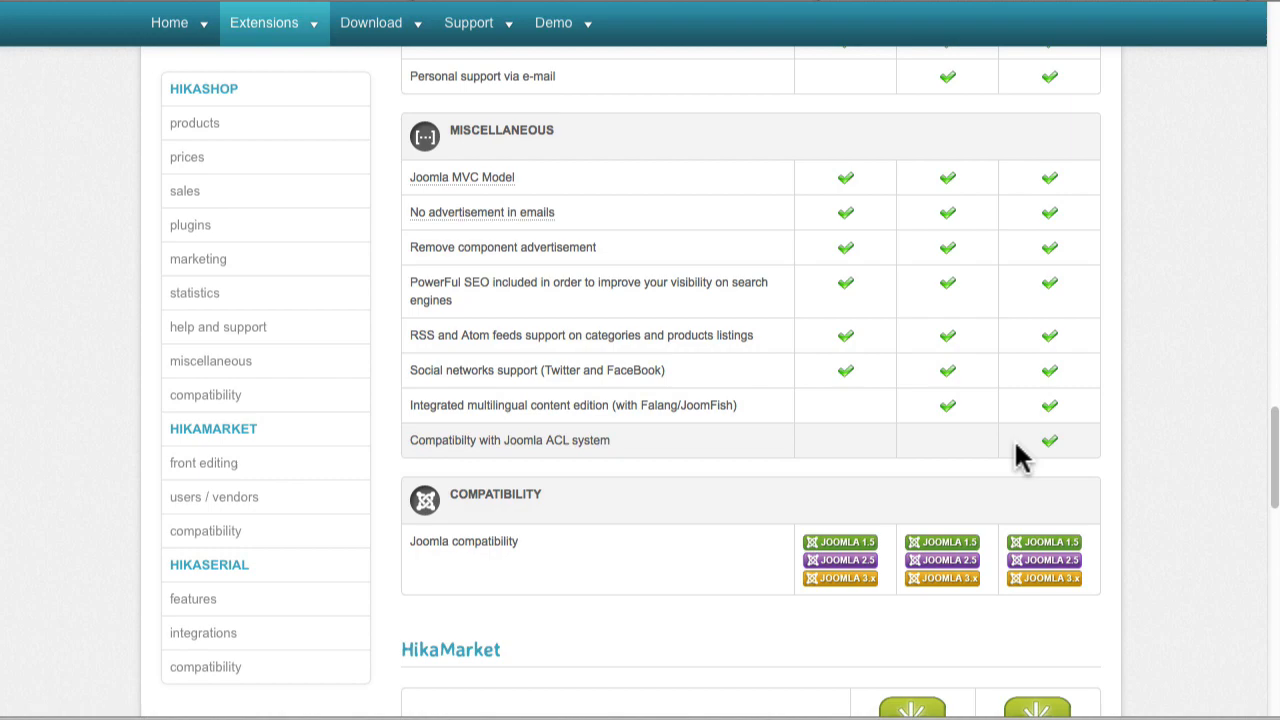
scroll(up, 3)
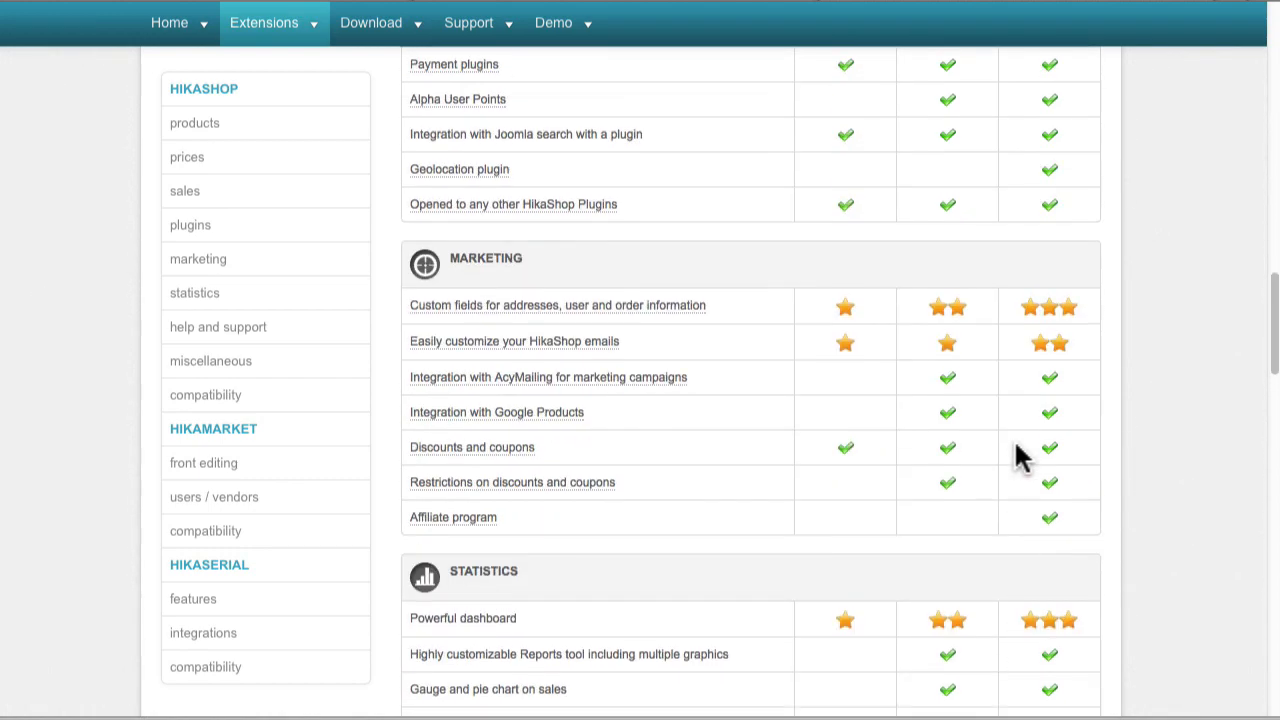
scroll(up, 3)
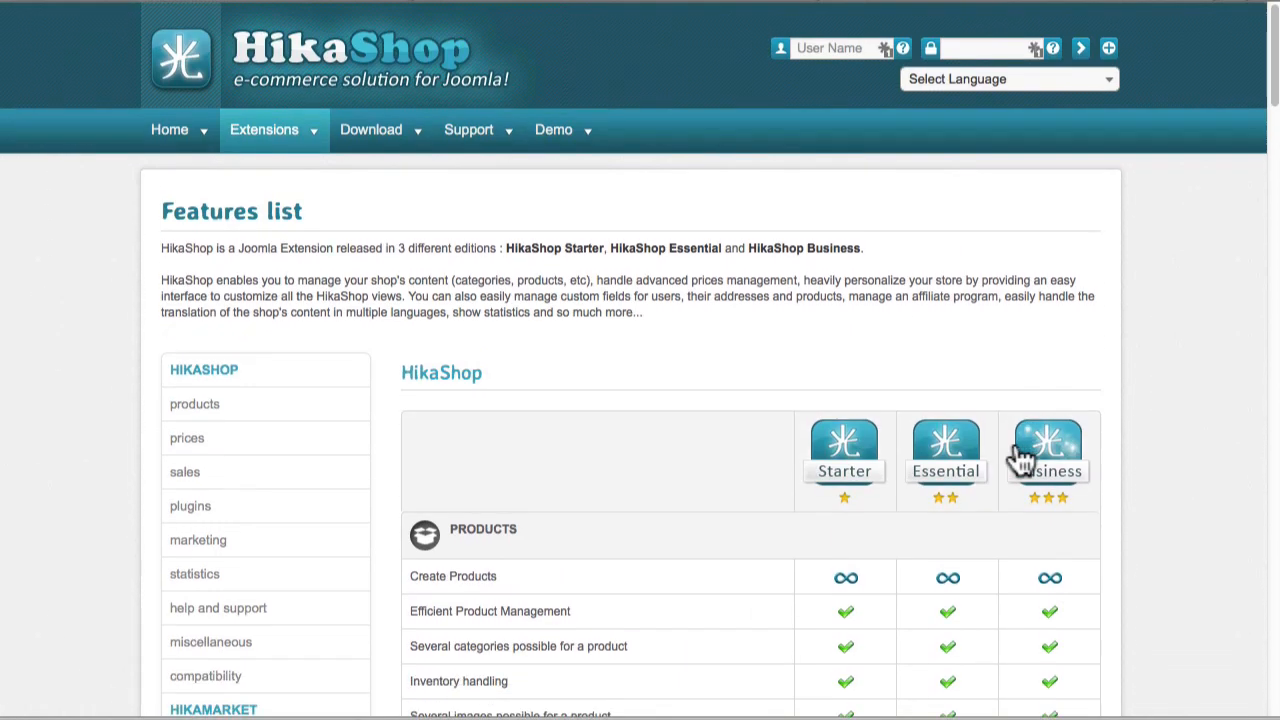
click(264, 128)
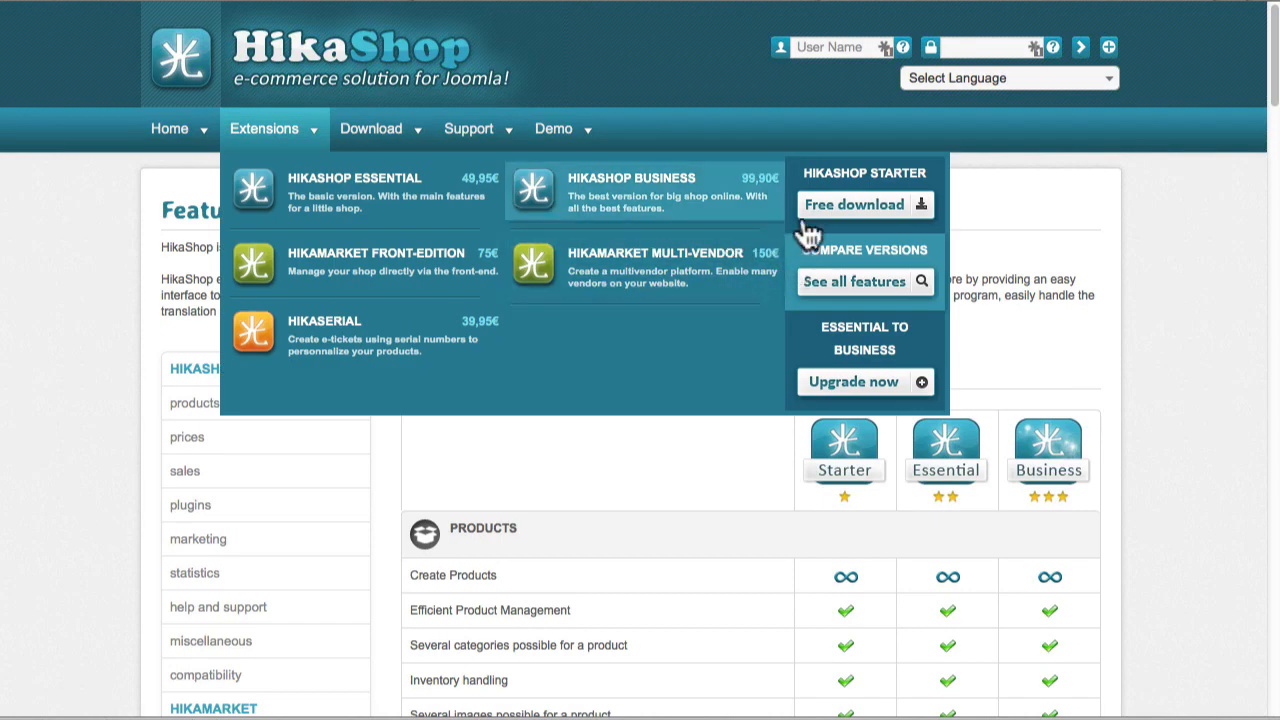
mouse_move(684, 224)
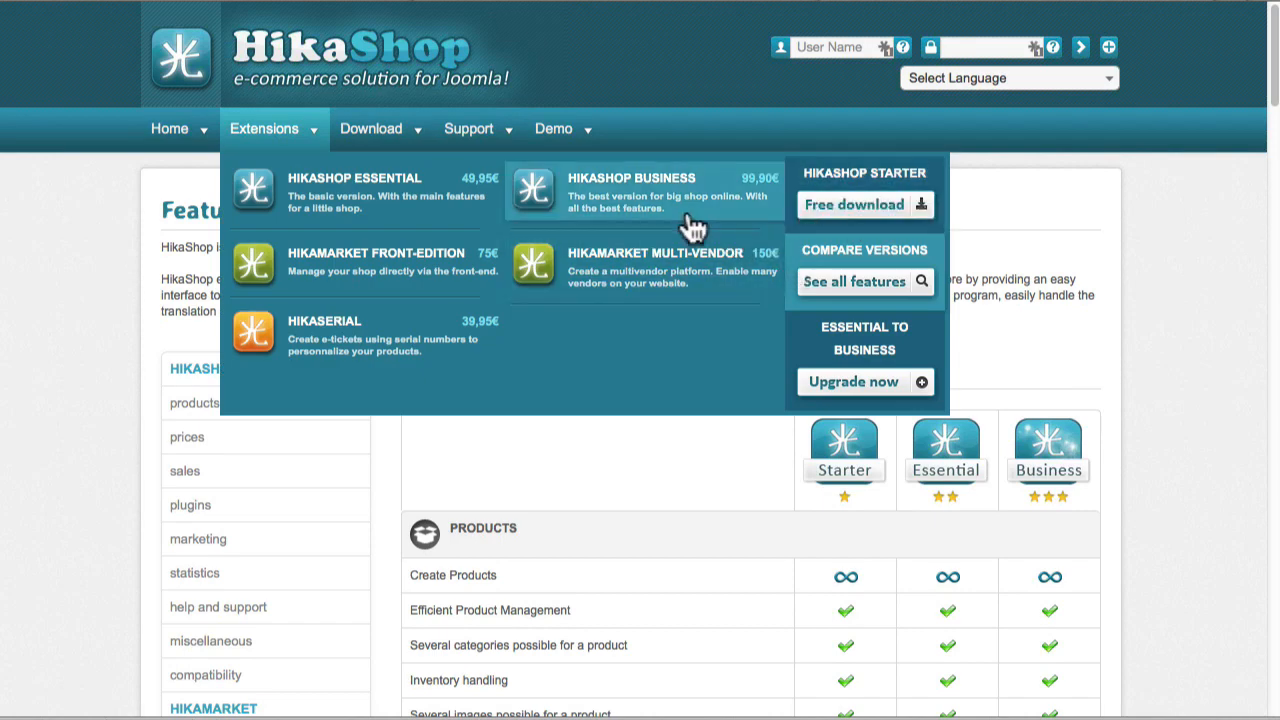
click(372, 128)
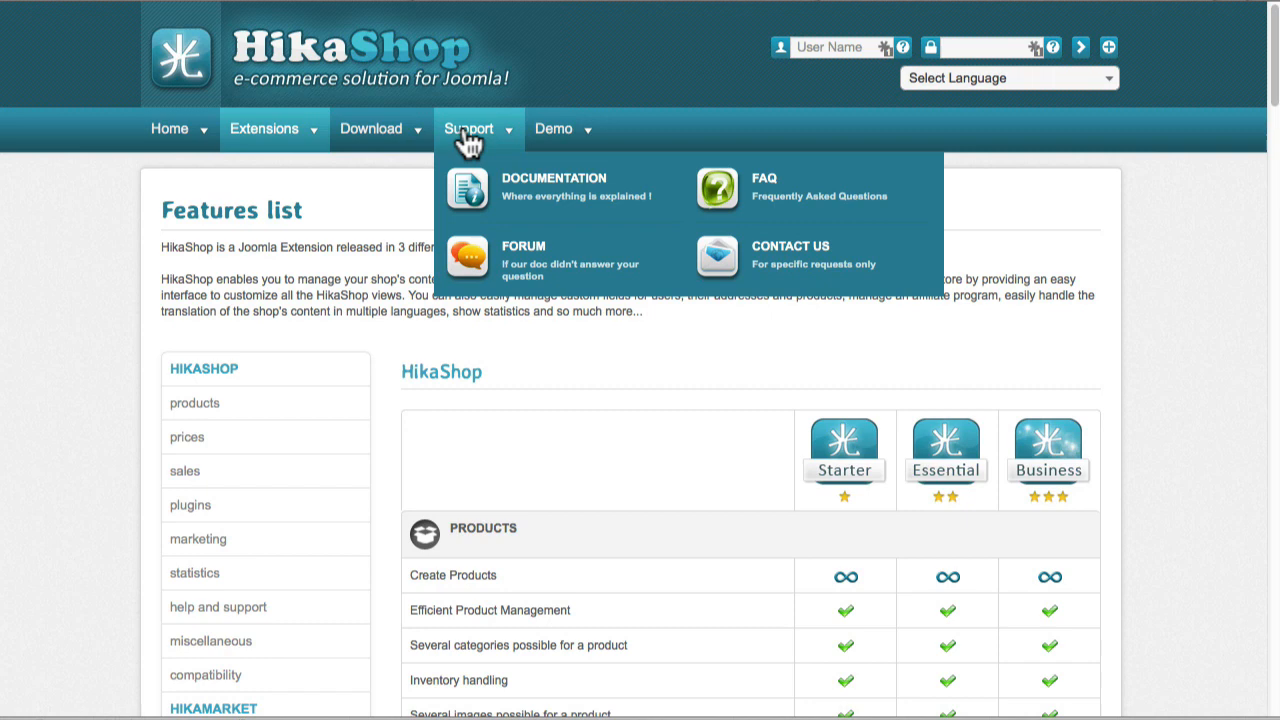
mouse_move(478, 144)
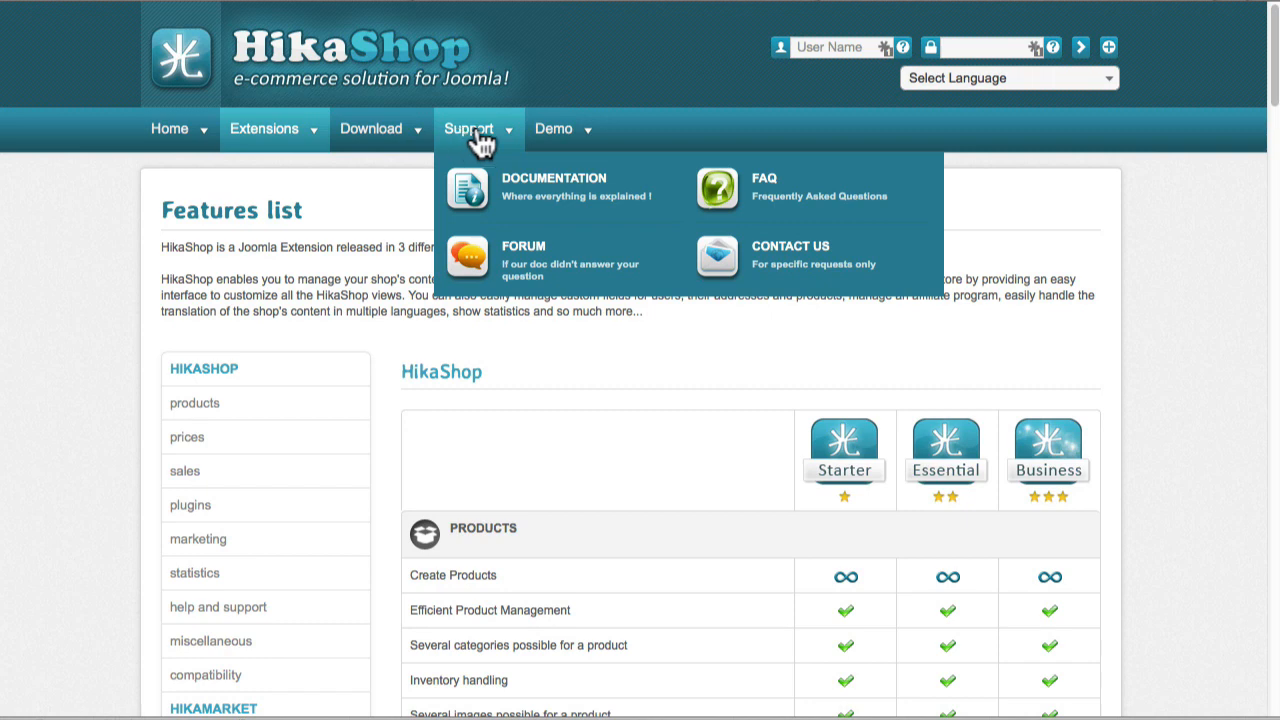
click(556, 128)
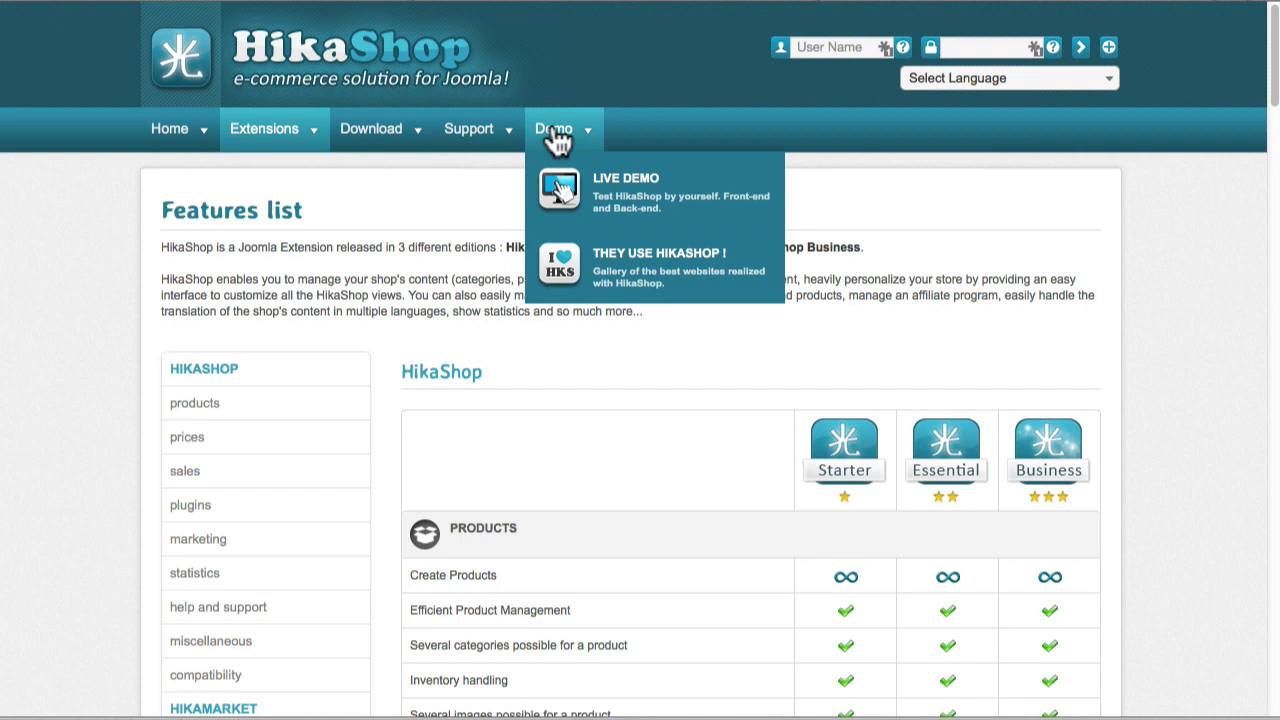
mouse_move(16, 300)
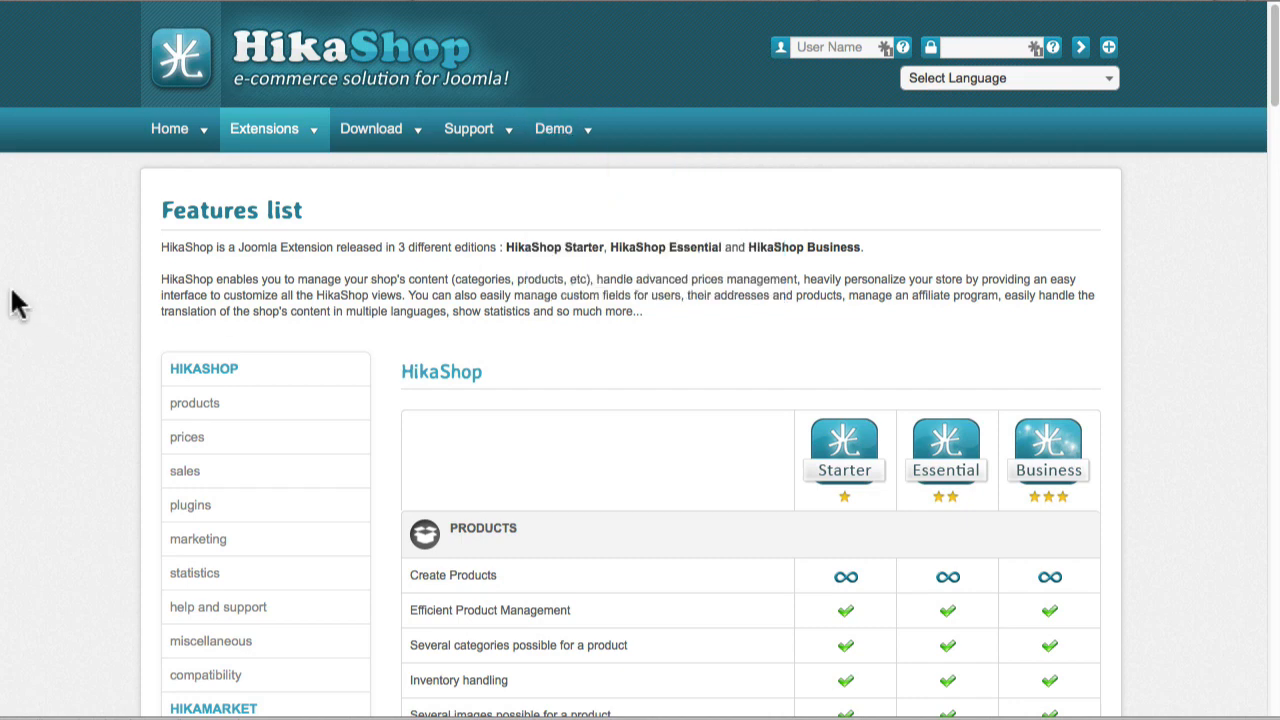